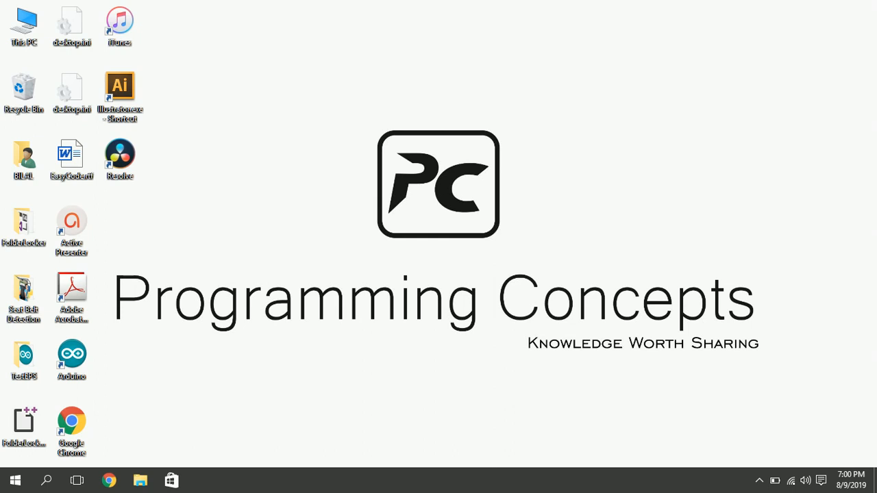
mouse_move(172, 185)
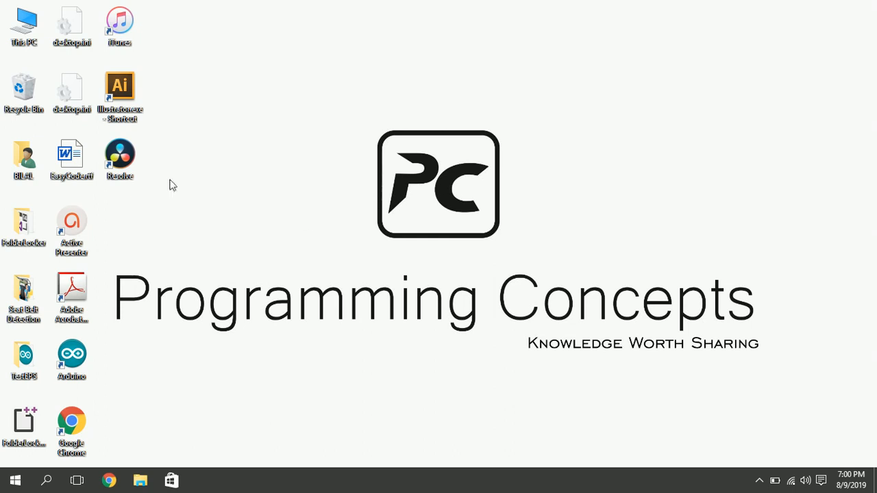
Enter the Seat Belt Detection folder, preview test.jpg and bring up actions for SeatBelt Improved.py.
double_click(23, 294)
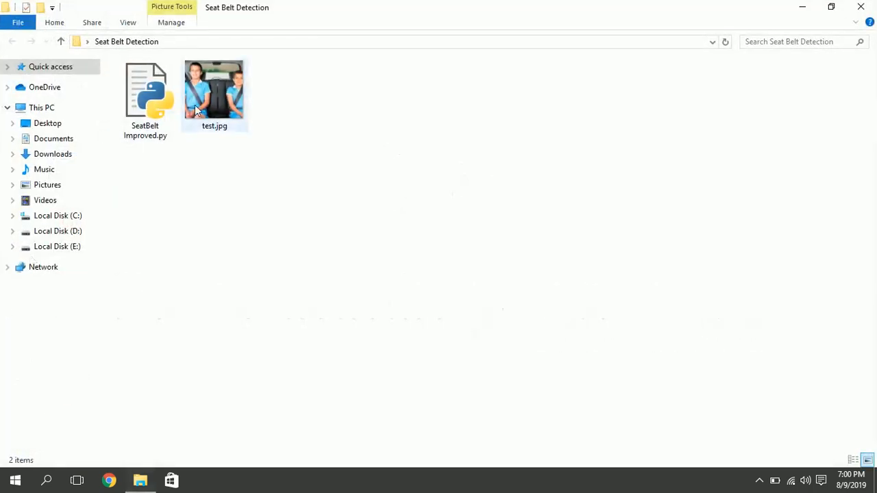
double_click(214, 93)
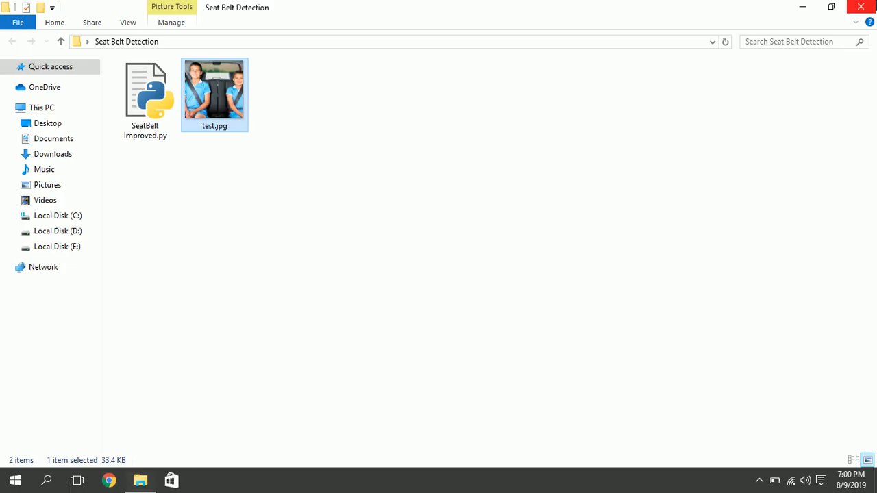
right_click(146, 89)
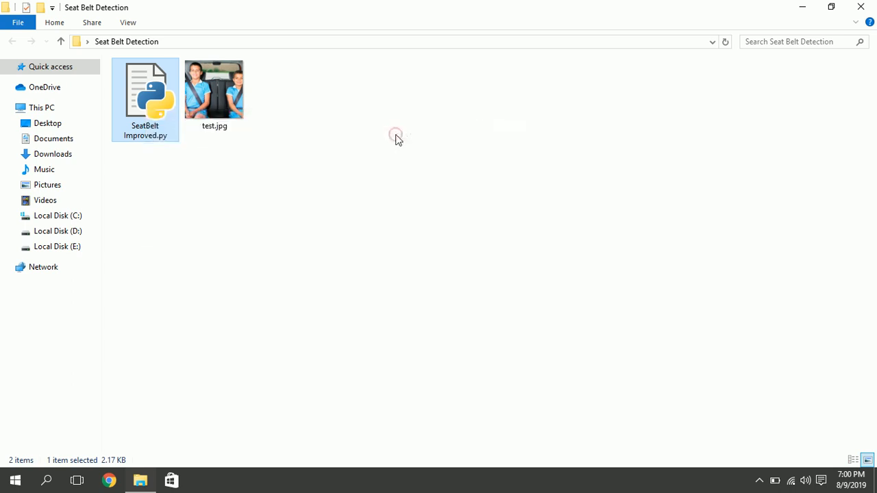
Load SeatBelt Improved.py in the editor and review the slope comment and function.
double_click(145, 93)
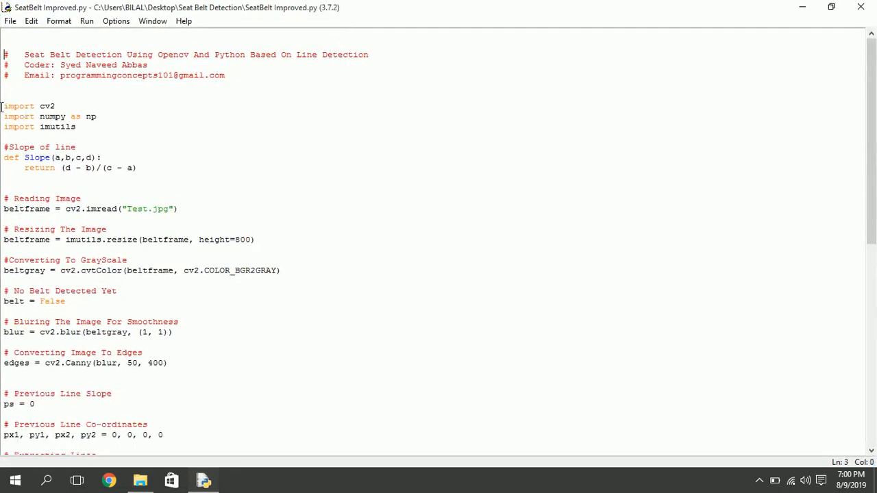
drag(4, 105, 77, 126)
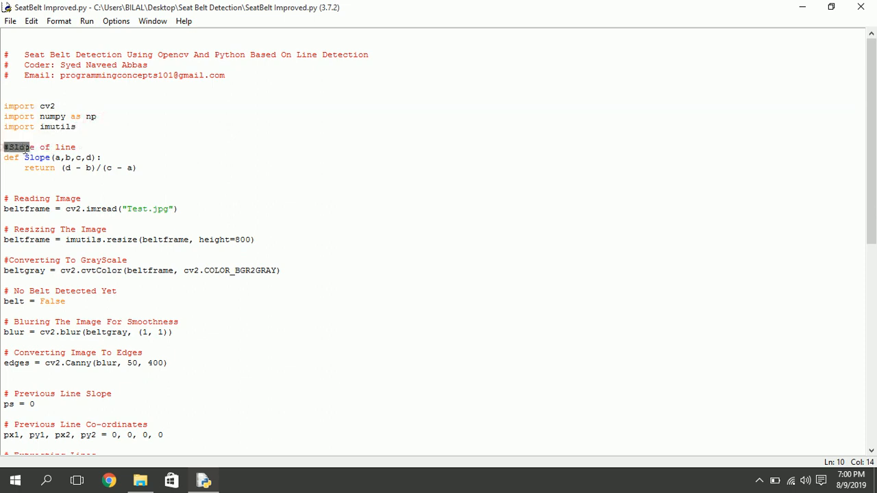
drag(20, 147, 136, 167)
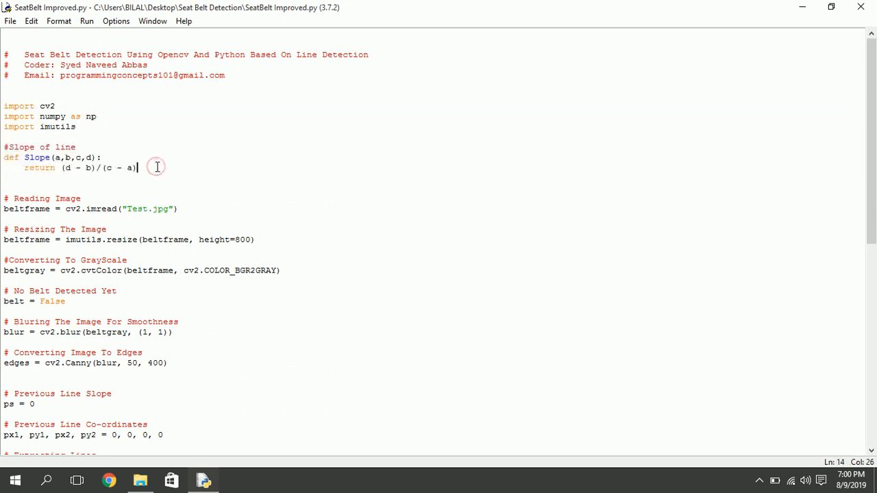
scroll(down, 3)
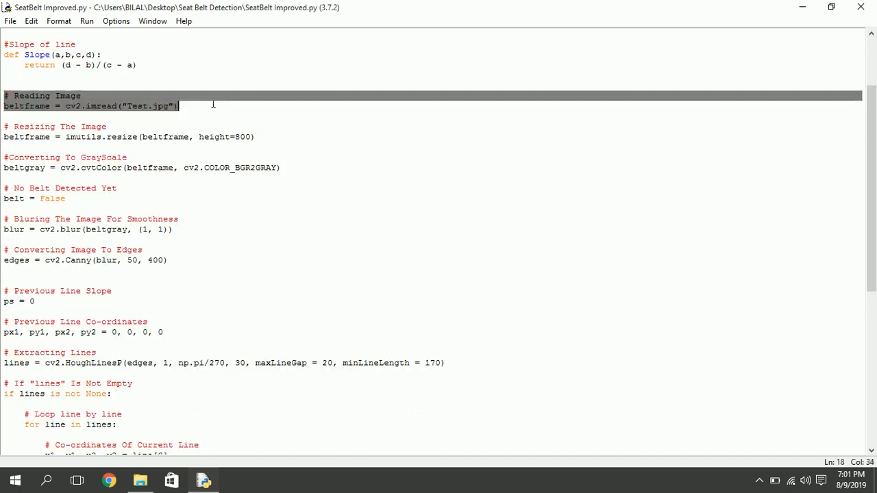
Review the image resizing and grayscale conversion lines further down the script.
click(212, 103)
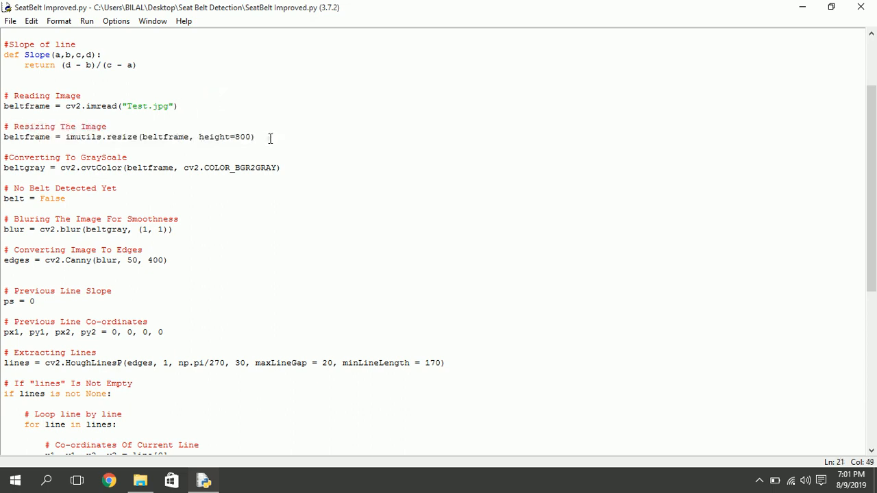
double_click(242, 137)
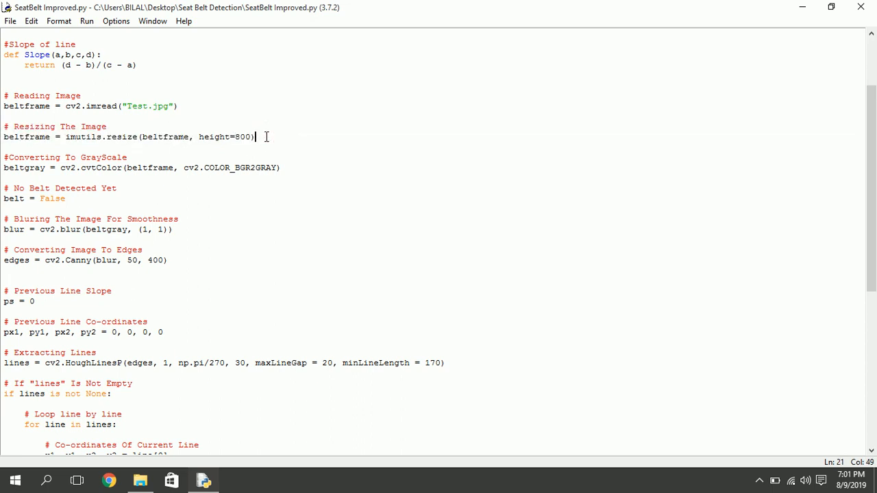
scroll(down, 3)
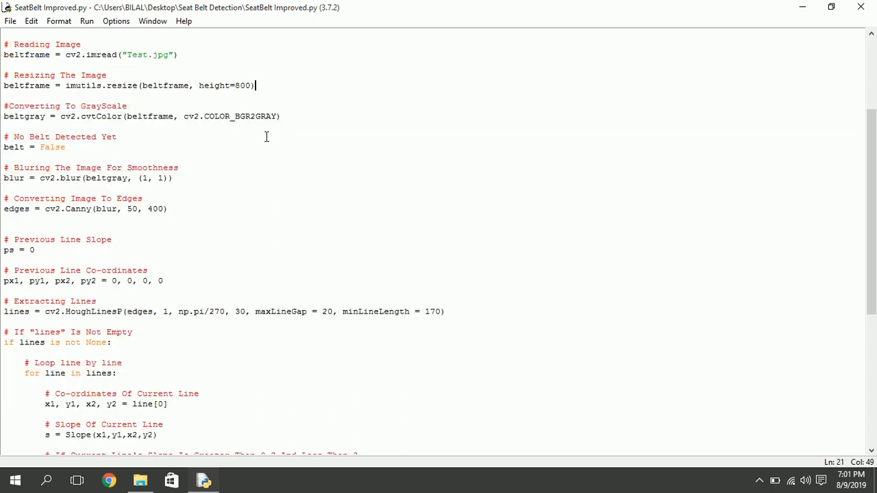
mouse_move(154, 102)
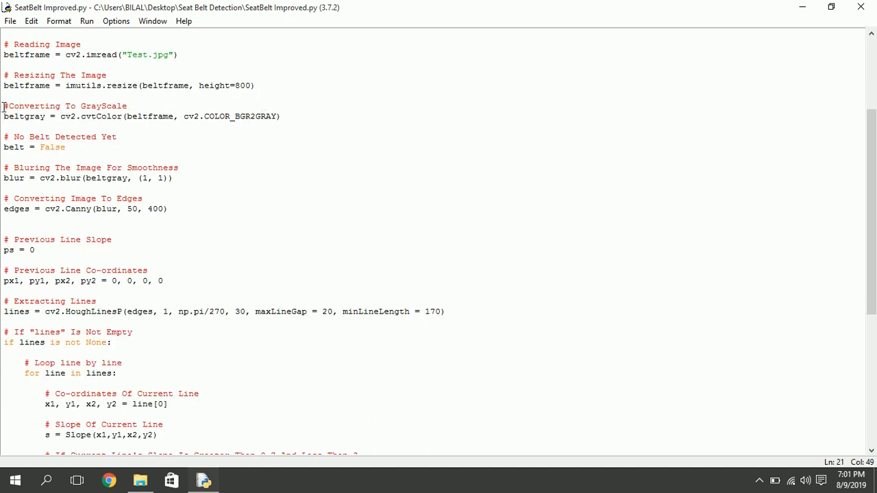
drag(5, 106, 280, 115)
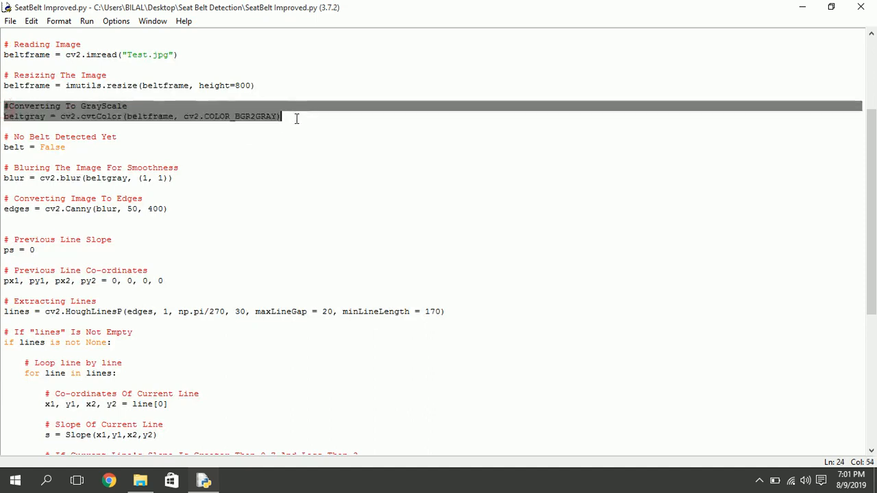
click(251, 115)
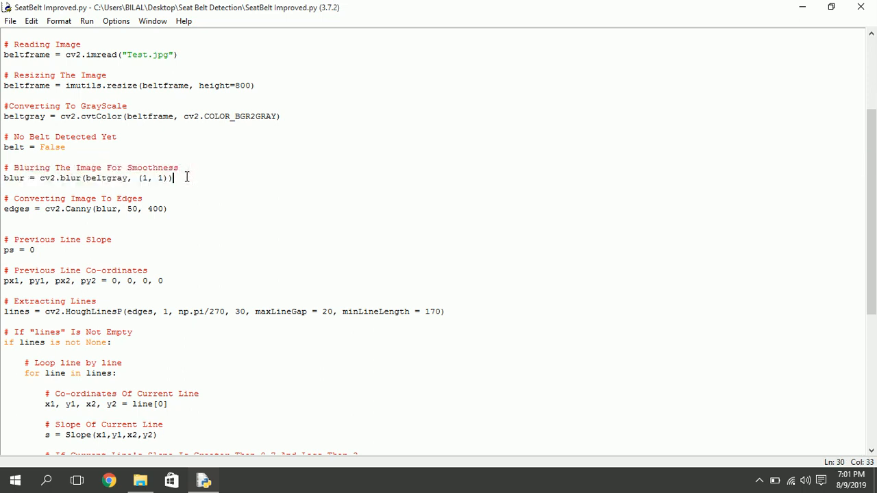
Change the final cv2.imshow argument to blur and look over the Options and Run menus.
scroll(down, 3)
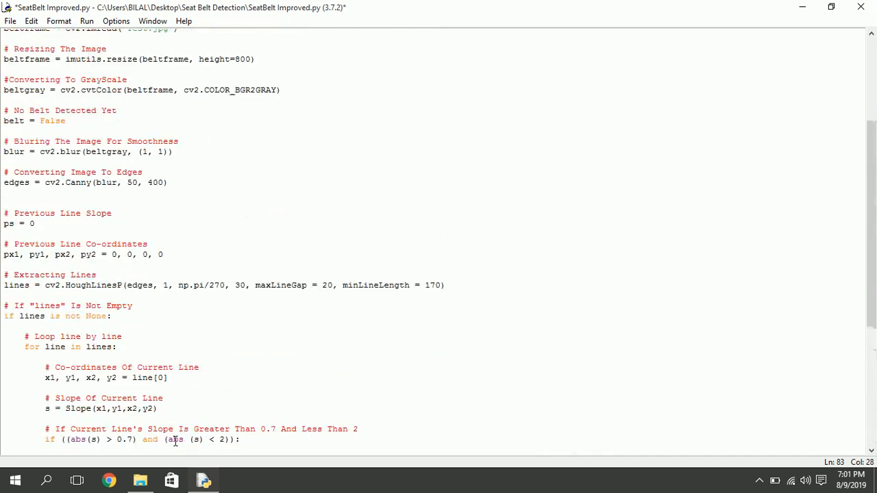
scroll(up, 3)
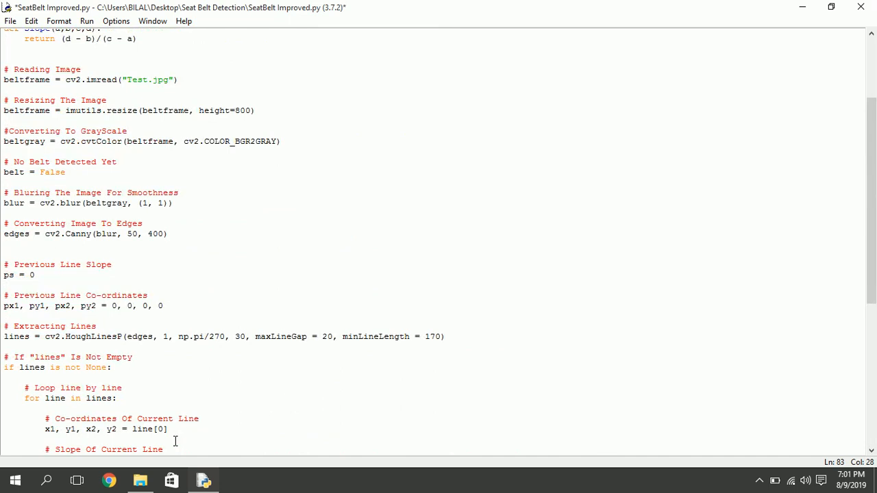
scroll(down, 3)
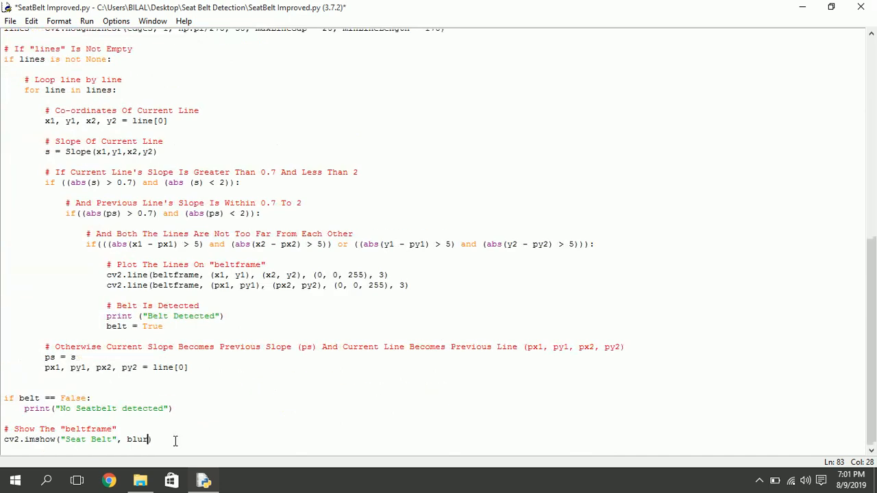
click(115, 21)
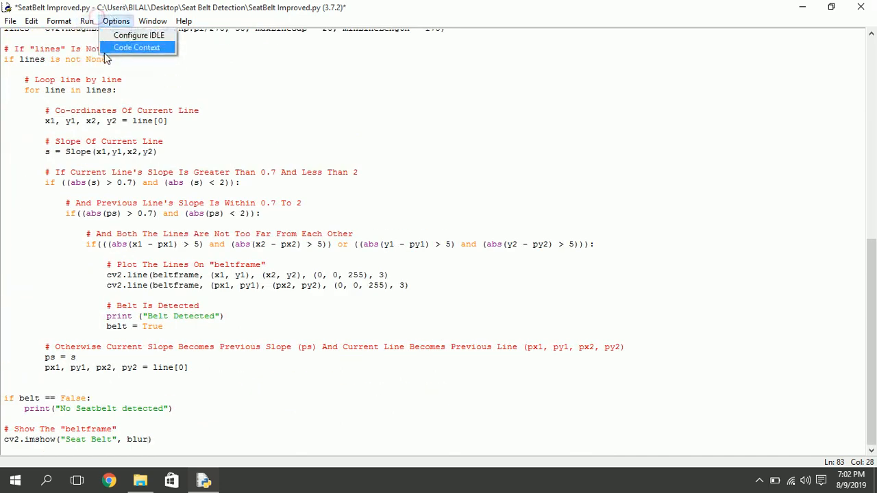
click(85, 20)
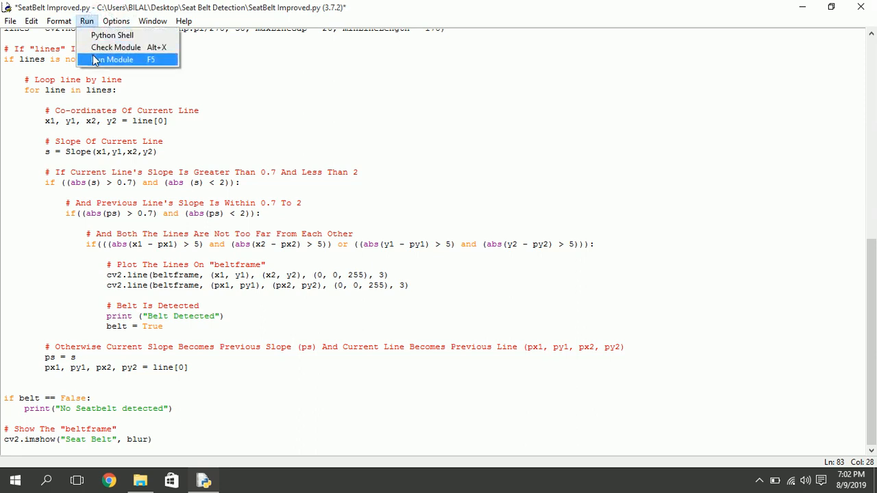
Run the module, saving first, so the blurred photo appears and the shell prints Belt Detected.
click(116, 60)
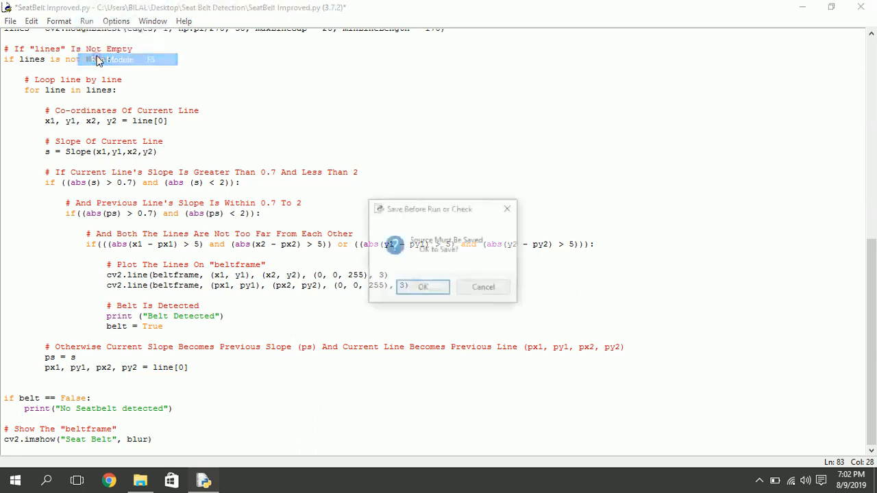
click(422, 288)
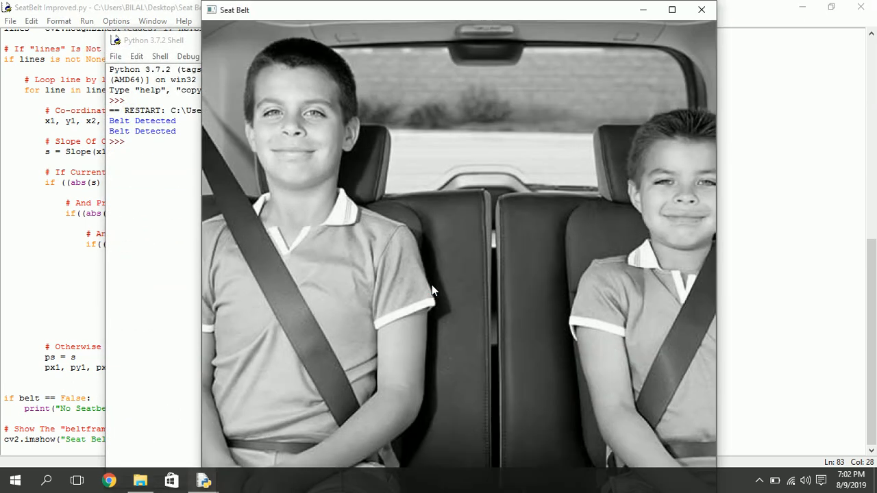
mouse_move(504, 11)
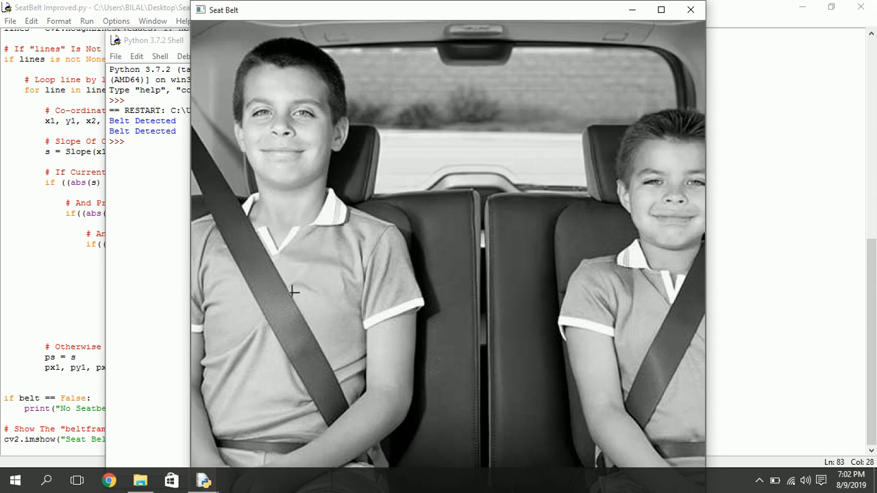
mouse_move(690, 9)
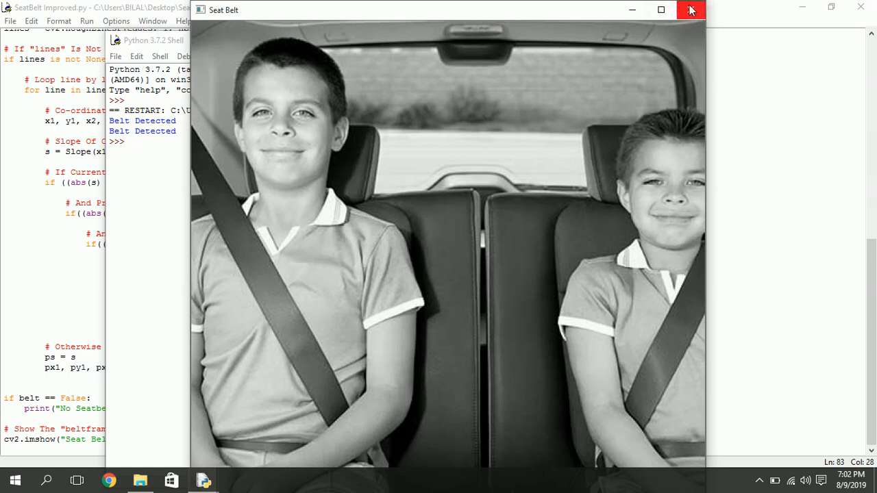
Close the Seat Belt preview and place the cursor after the cv2.Canny edge detection line.
click(691, 10)
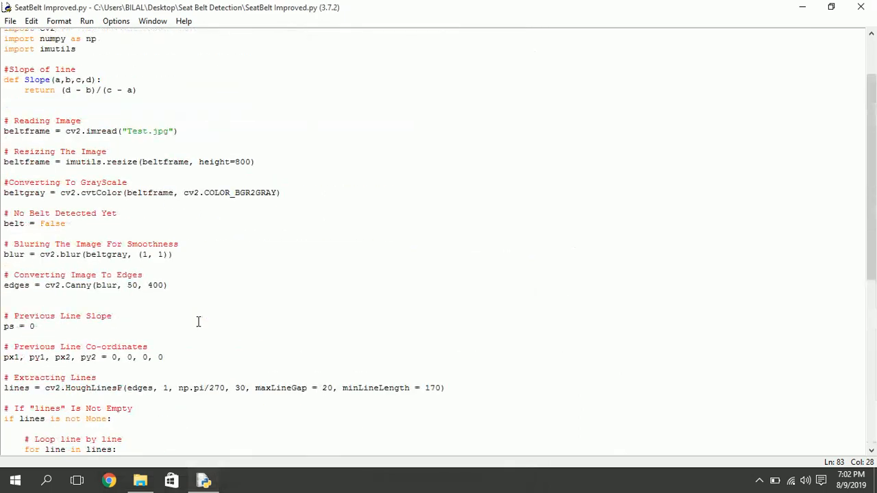
scroll(down, 3)
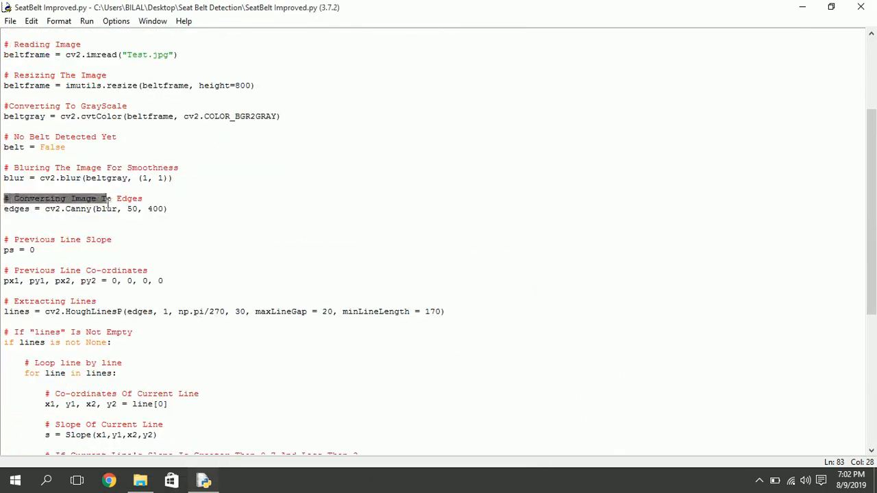
click(172, 208)
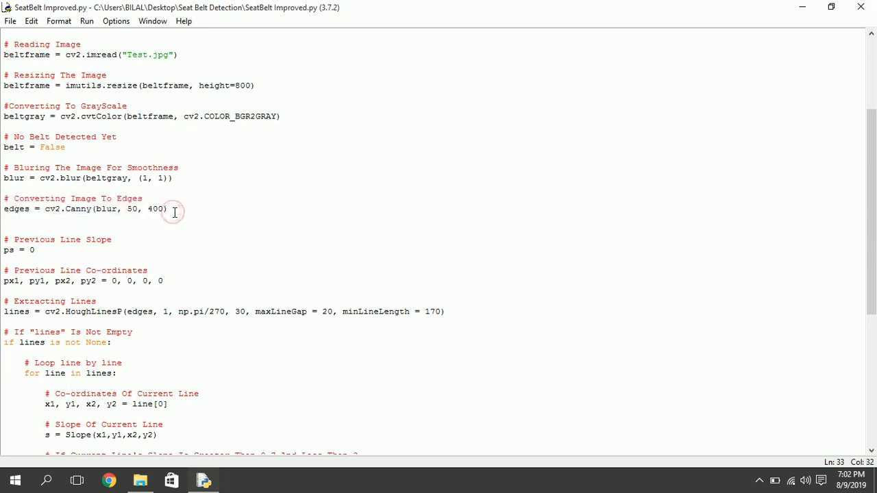
Replace blur with edges in the cv2.imshow call and rerun the module.
scroll(down, 3)
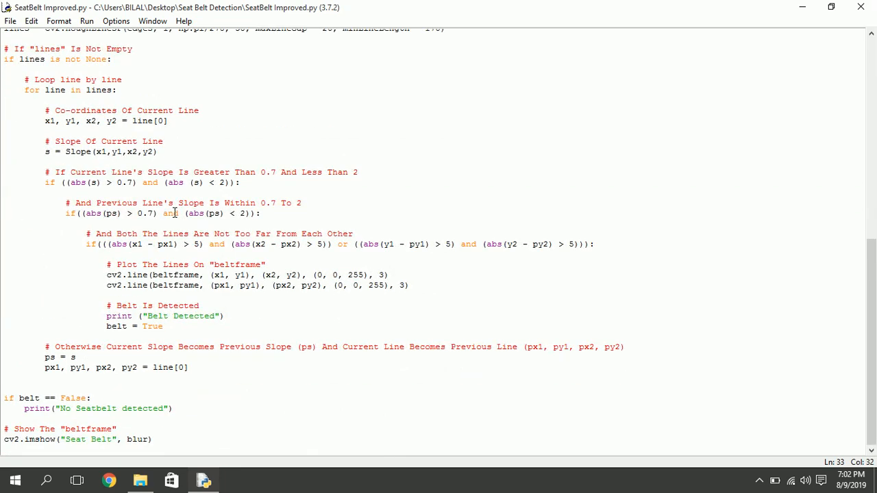
click(148, 439)
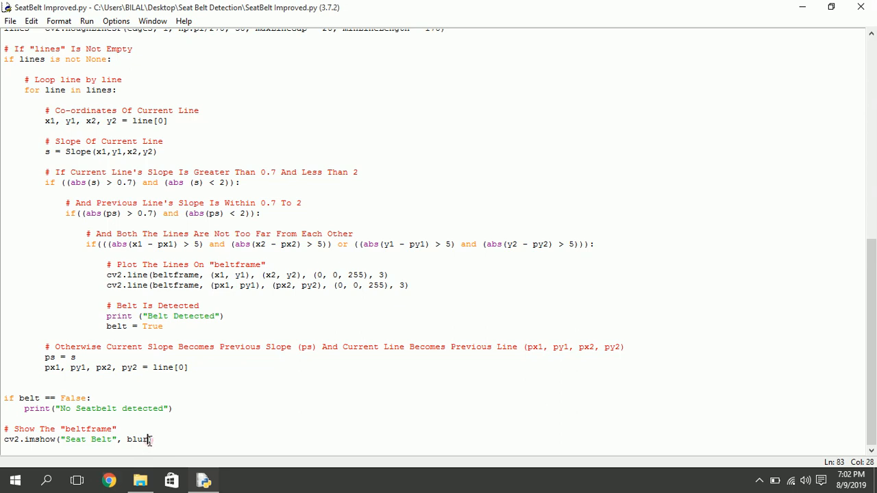
text(edges)
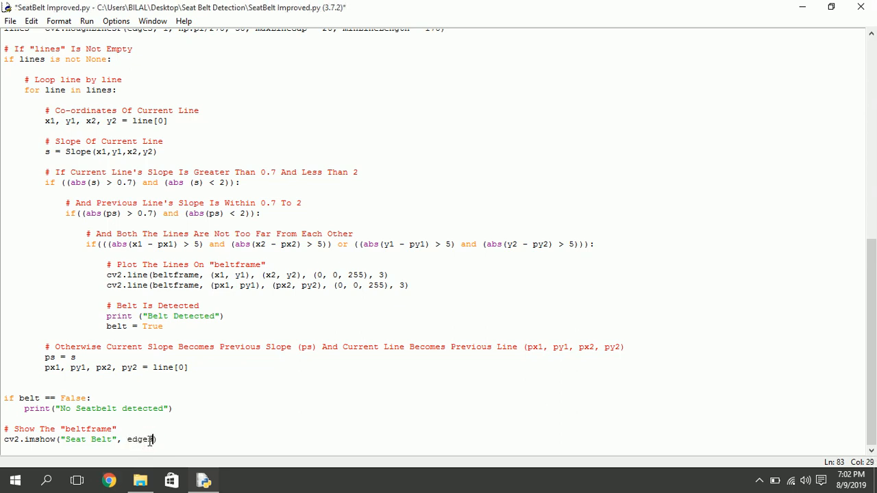
click(86, 21)
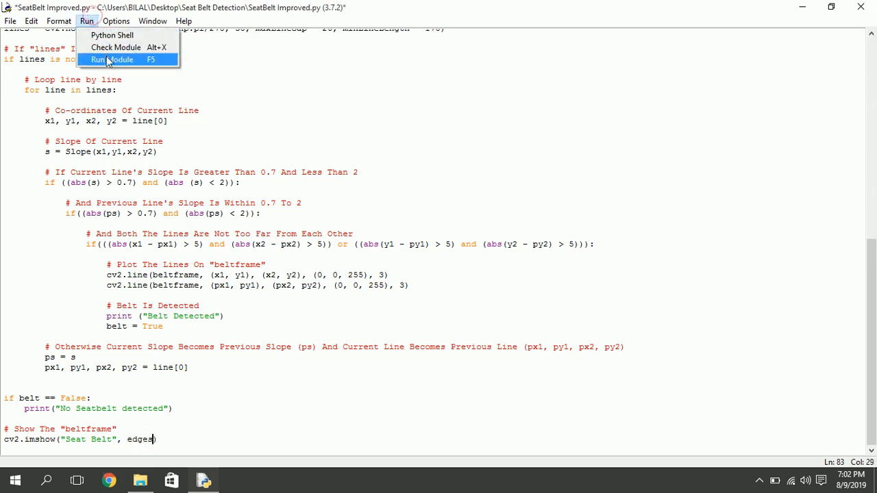
click(110, 61)
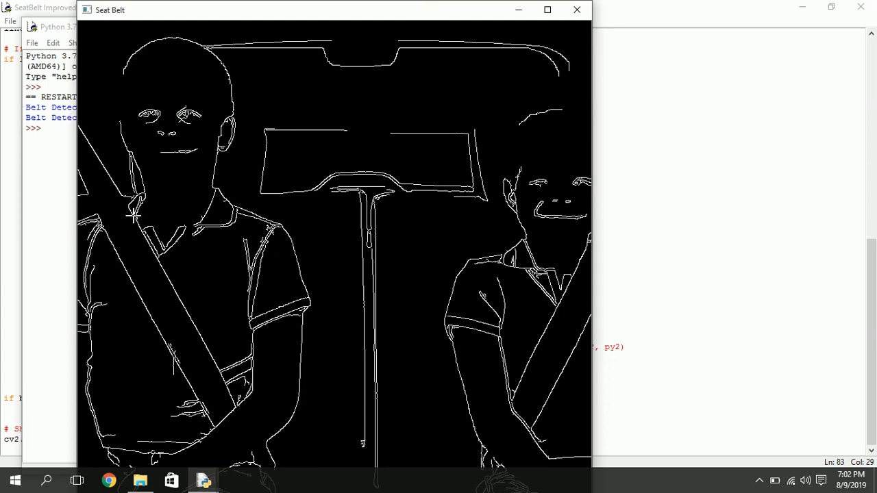
mouse_move(89, 211)
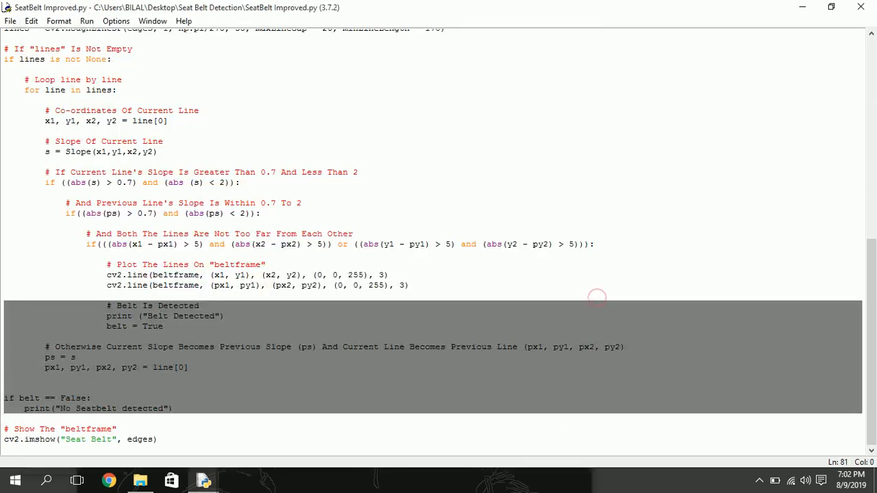
mouse_move(203, 480)
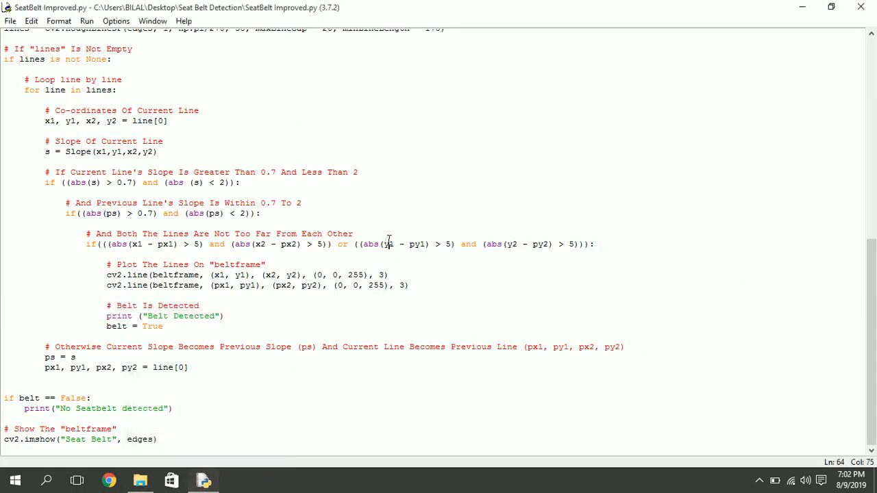
scroll(up, 3)
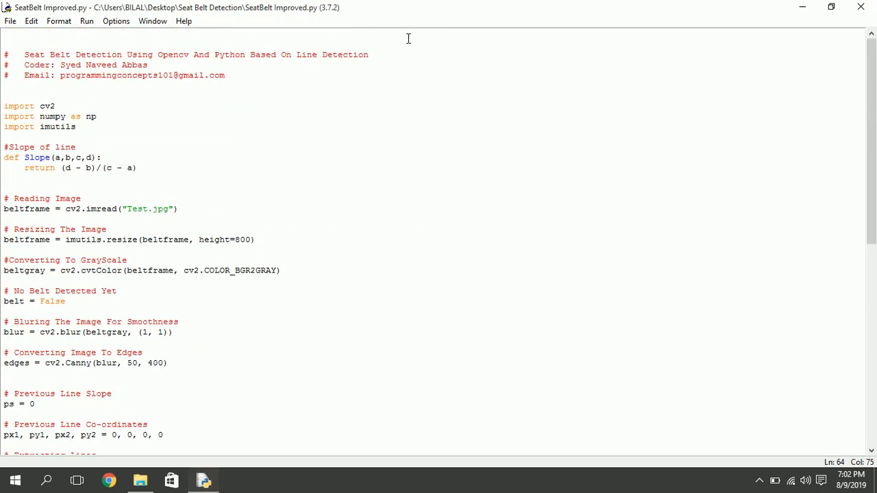
scroll(down, 3)
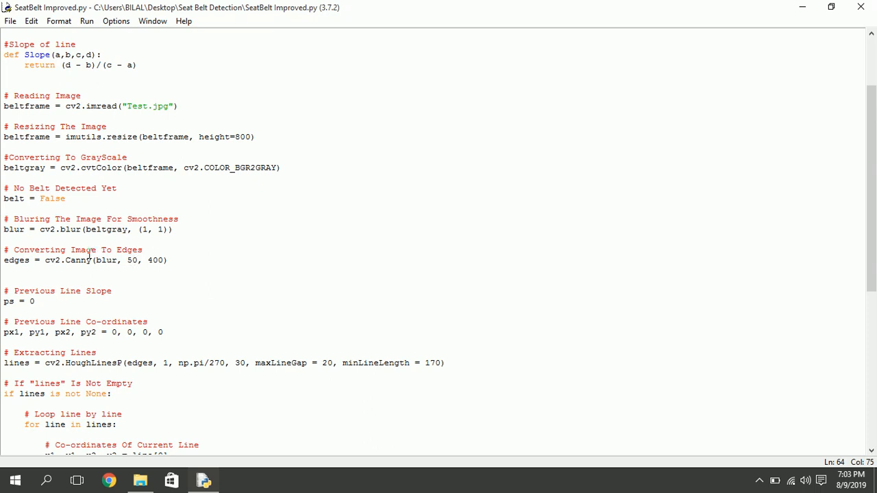
scroll(down, 3)
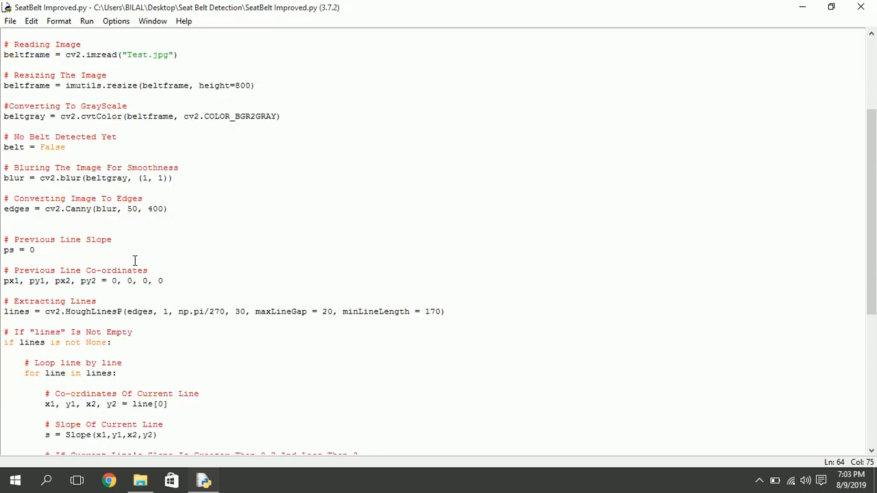
scroll(down, 3)
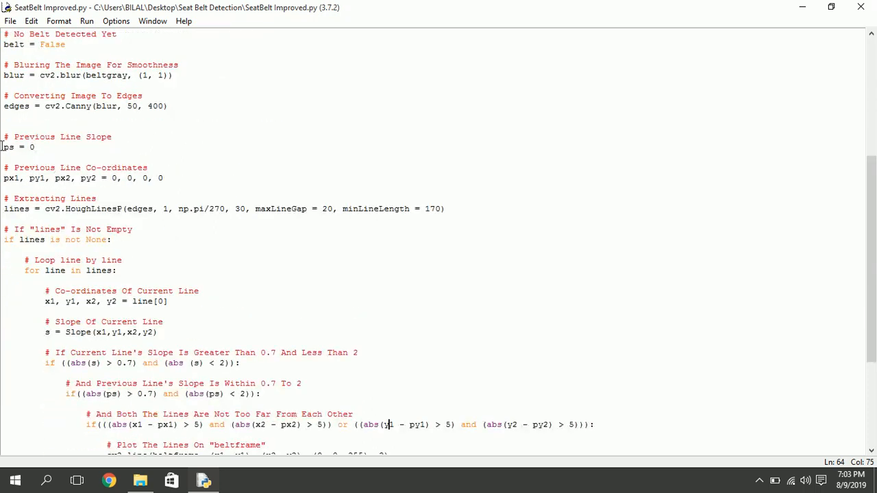
drag(3, 137, 184, 188)
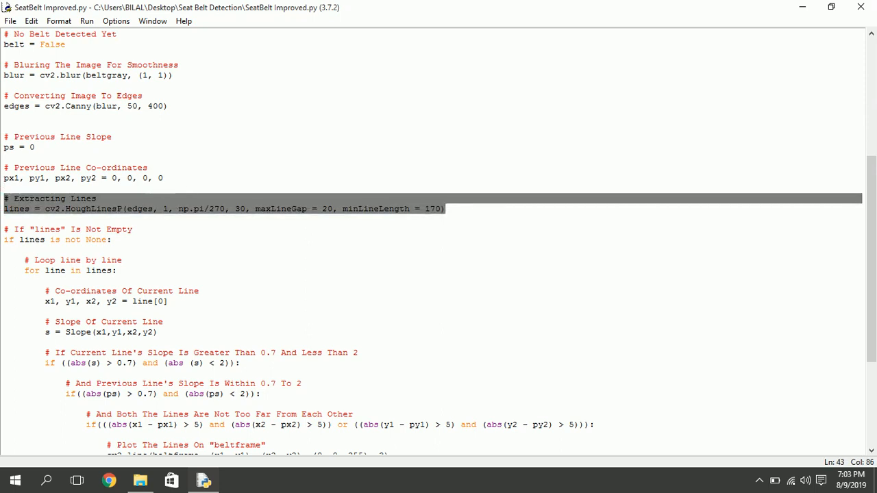
double_click(140, 208)
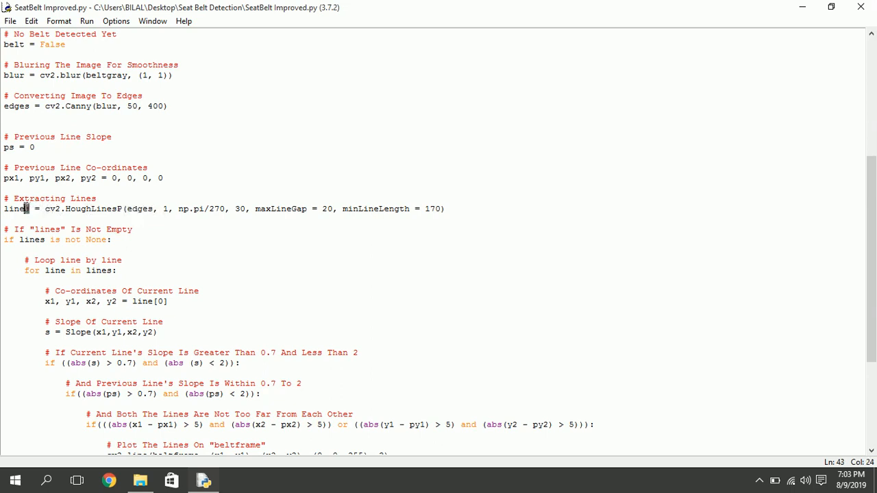
click(131, 228)
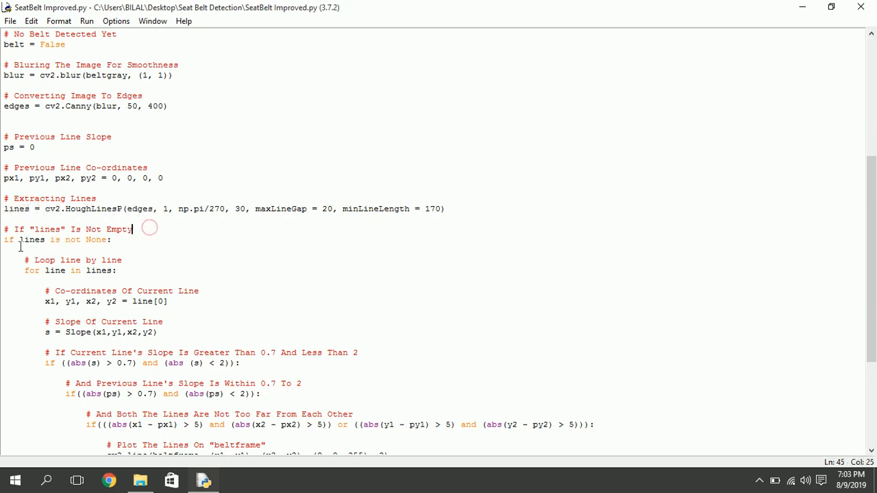
double_click(31, 239)
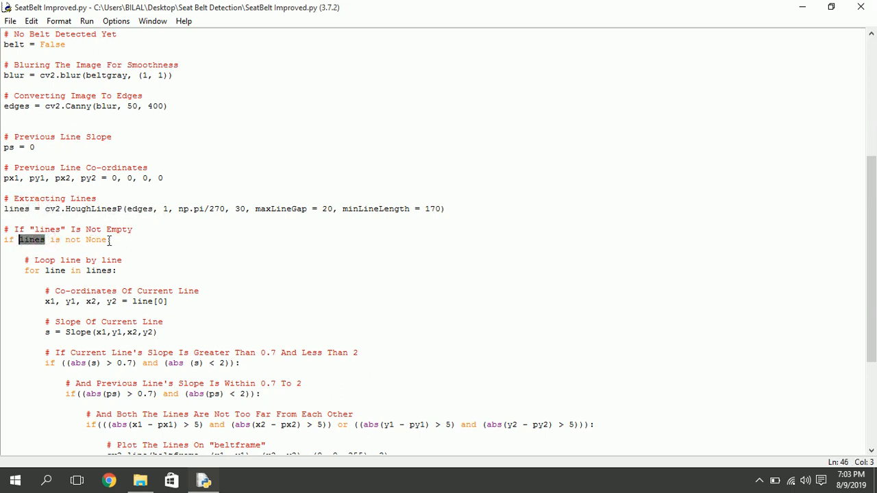
scroll(down, 3)
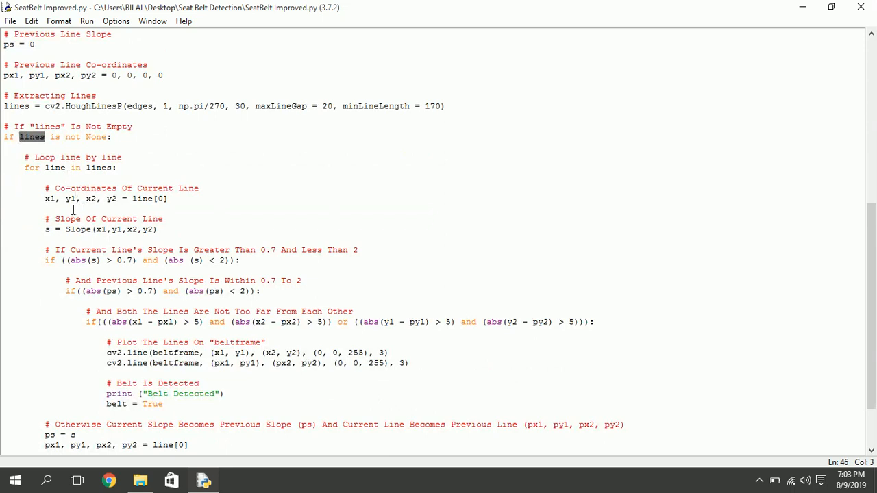
mouse_move(43, 198)
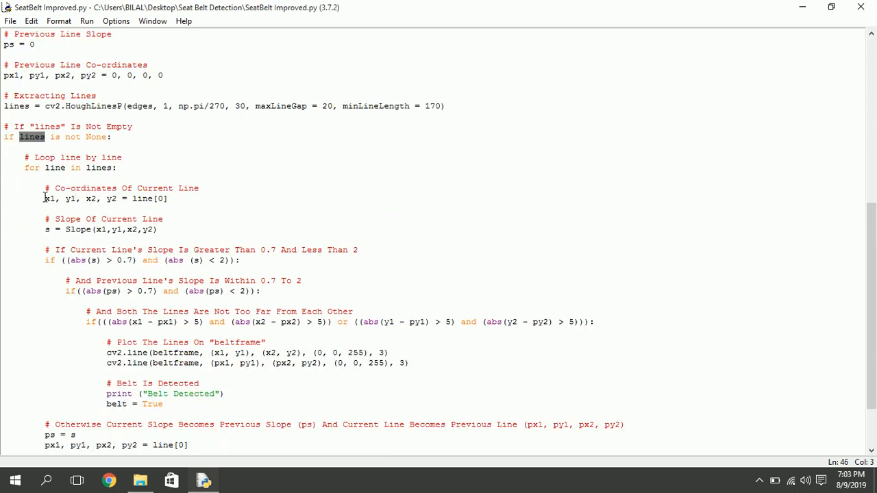
triple_click(103, 198)
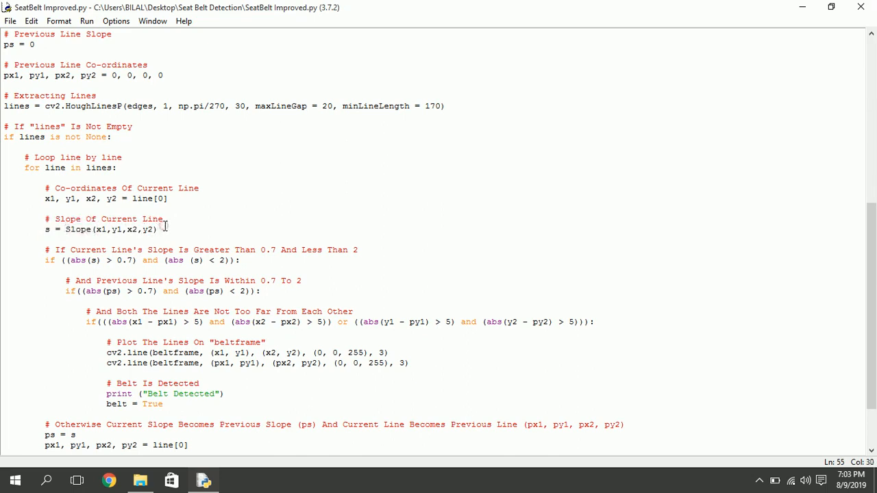
scroll(down, 3)
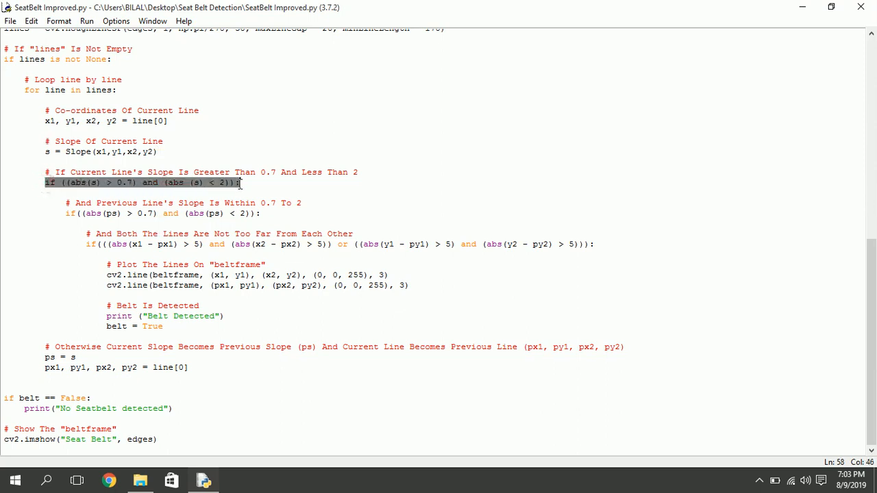
click(244, 182)
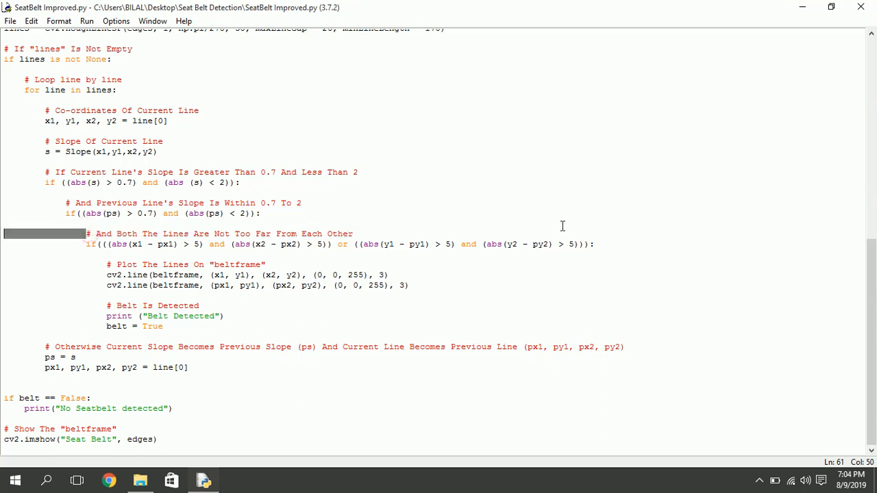
click(595, 244)
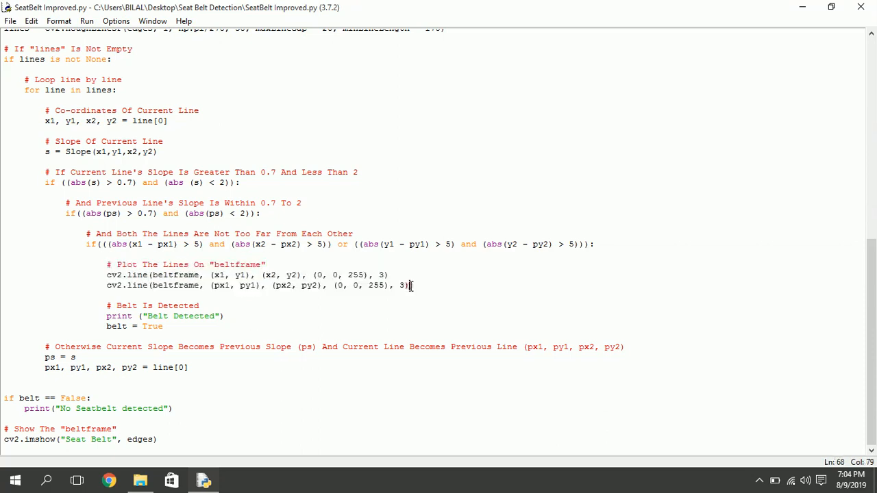
double_click(350, 274)
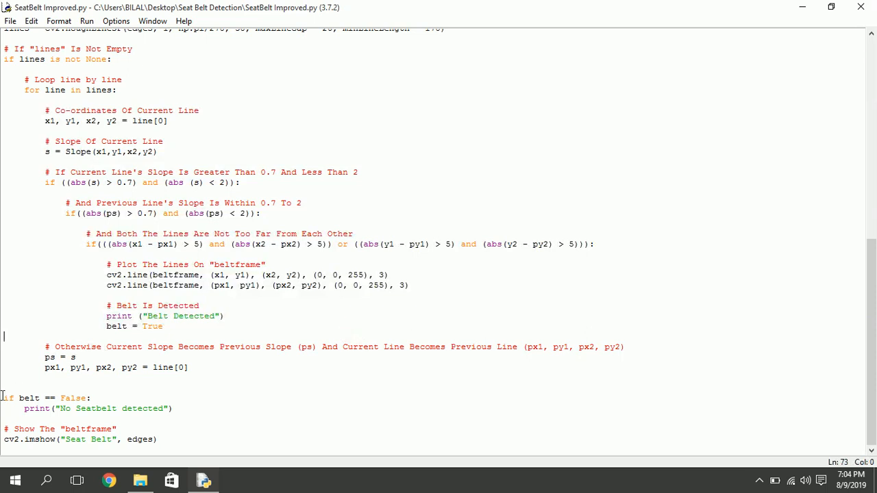
triple_click(41, 397)
text(beltfram)
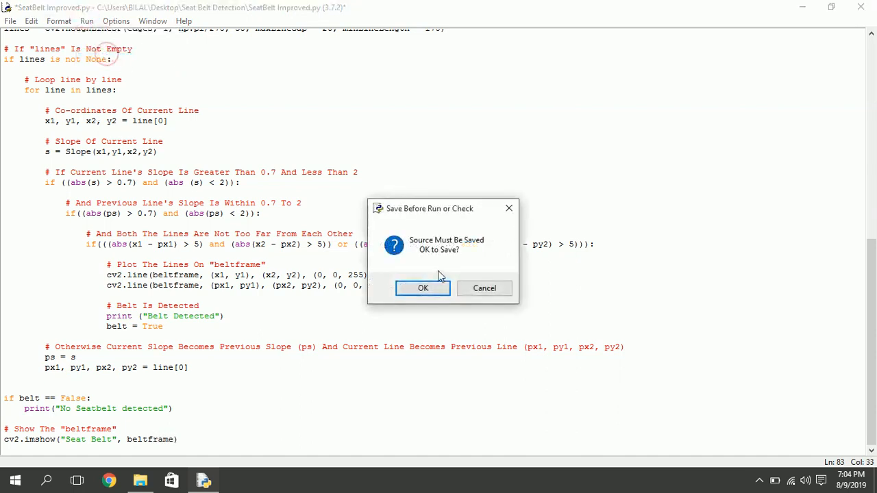
click(422, 288)
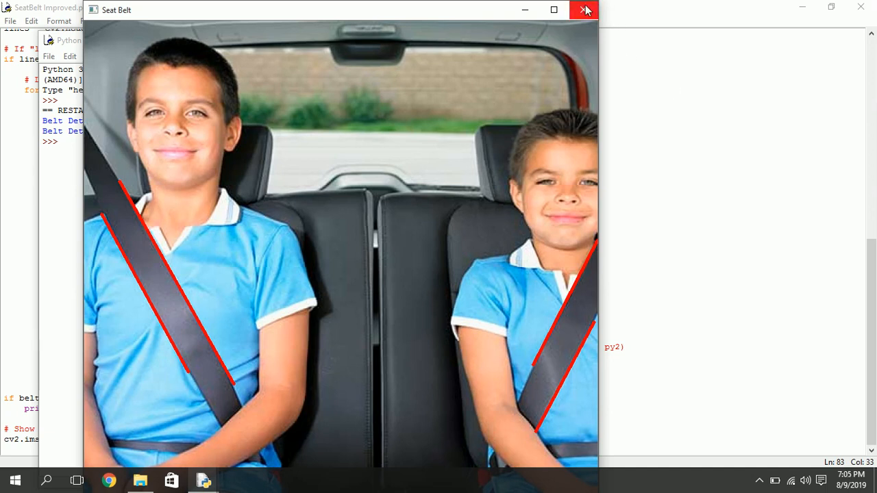
mouse_move(585, 10)
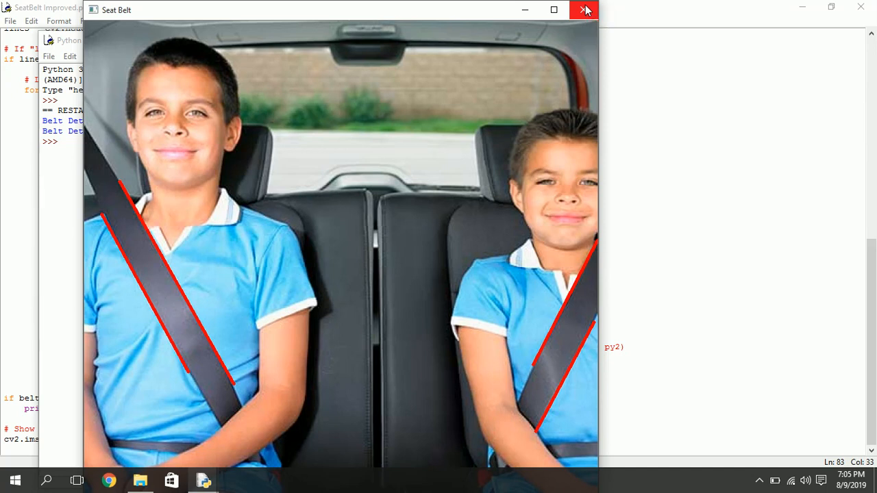
Close the Seat Belt image window and the Python 3.7.2 Shell window.
click(584, 10)
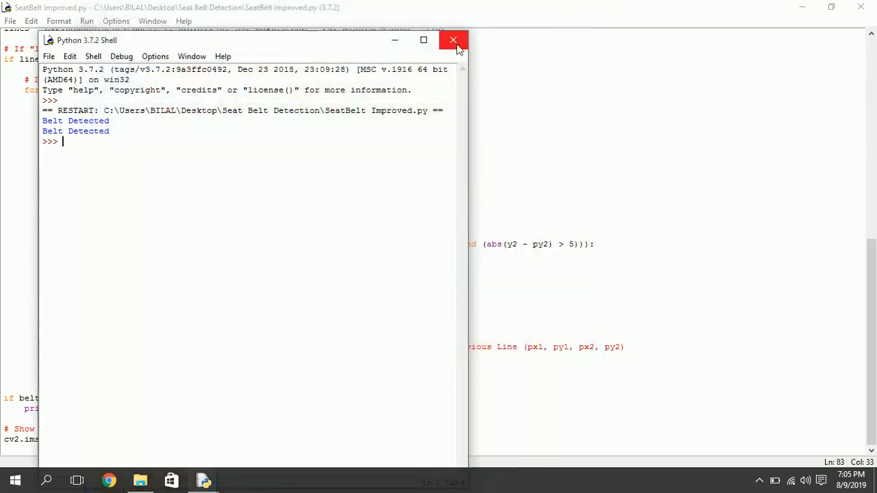
click(452, 40)
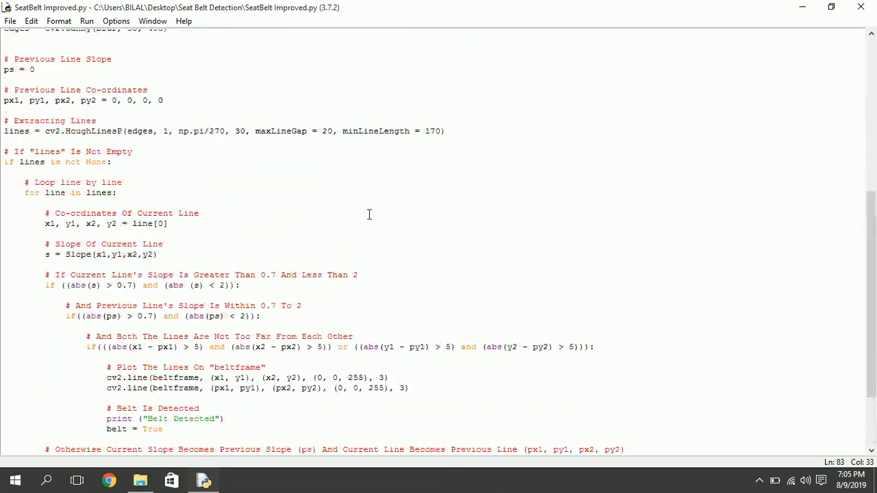